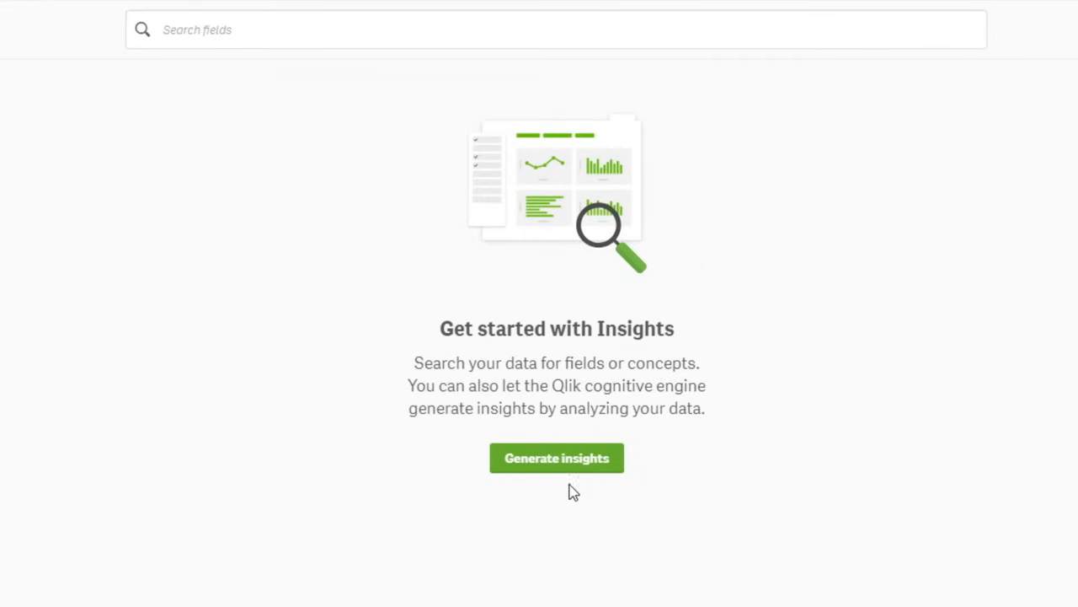
# Generate Insight Advisor charts, then search for "Discount and Gross Profit by Country".
pyautogui.click(556, 458)
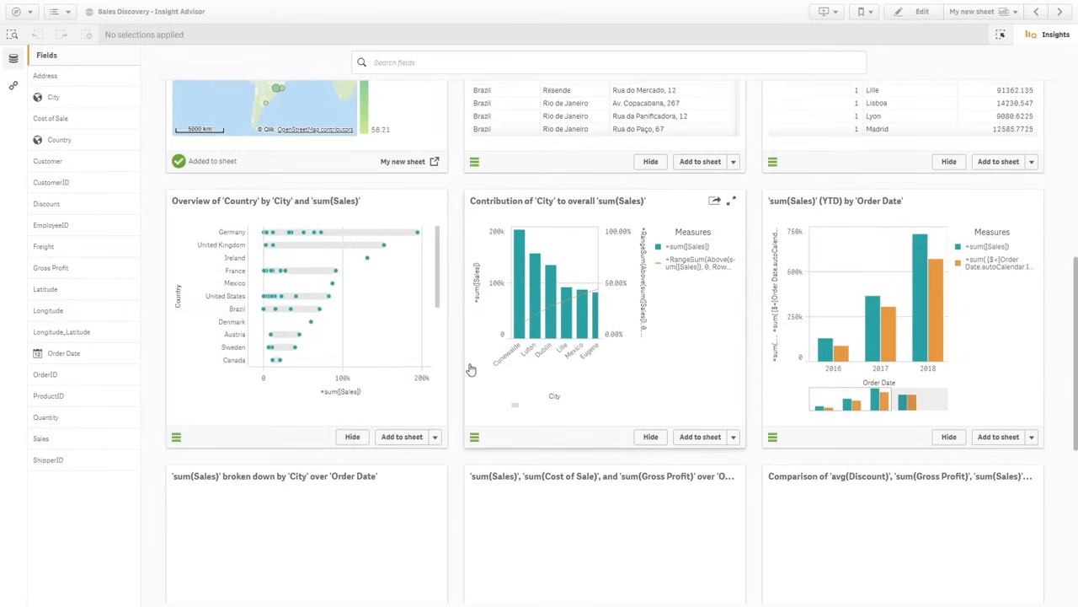
pyautogui.scroll(-3)
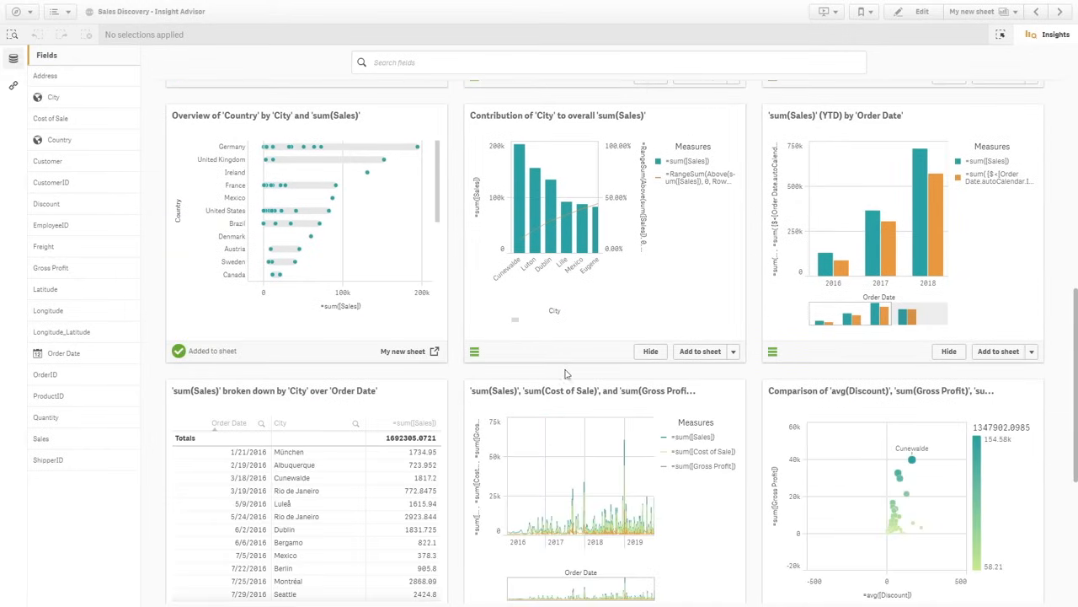
pyautogui.write('Discount and Gross Profit by Country')
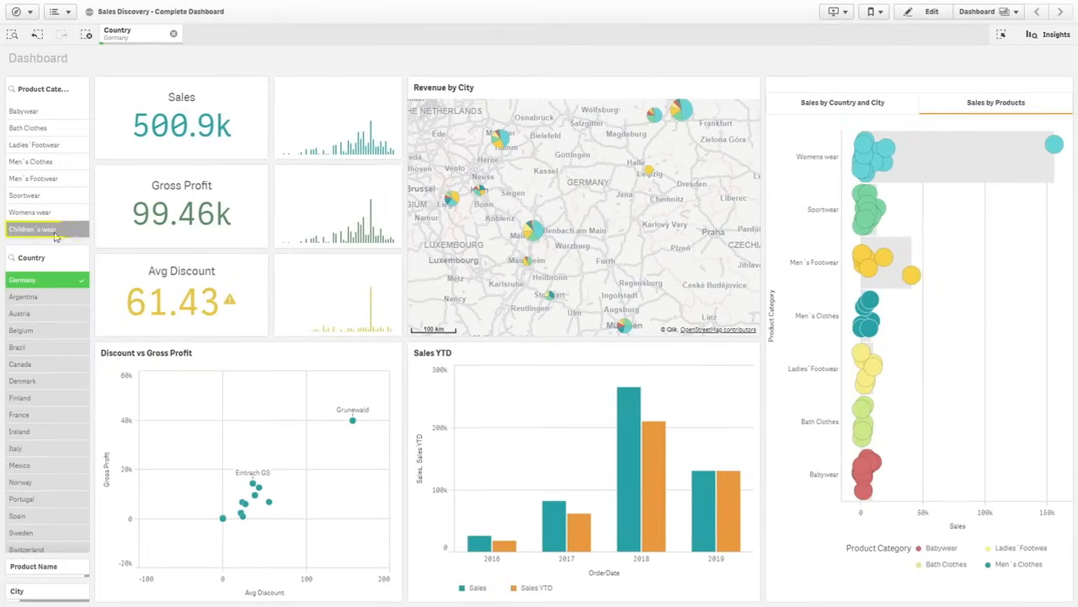
# Select Children's wear in Product Category with Germany already filtered, and confirm.
pyautogui.click(47, 229)
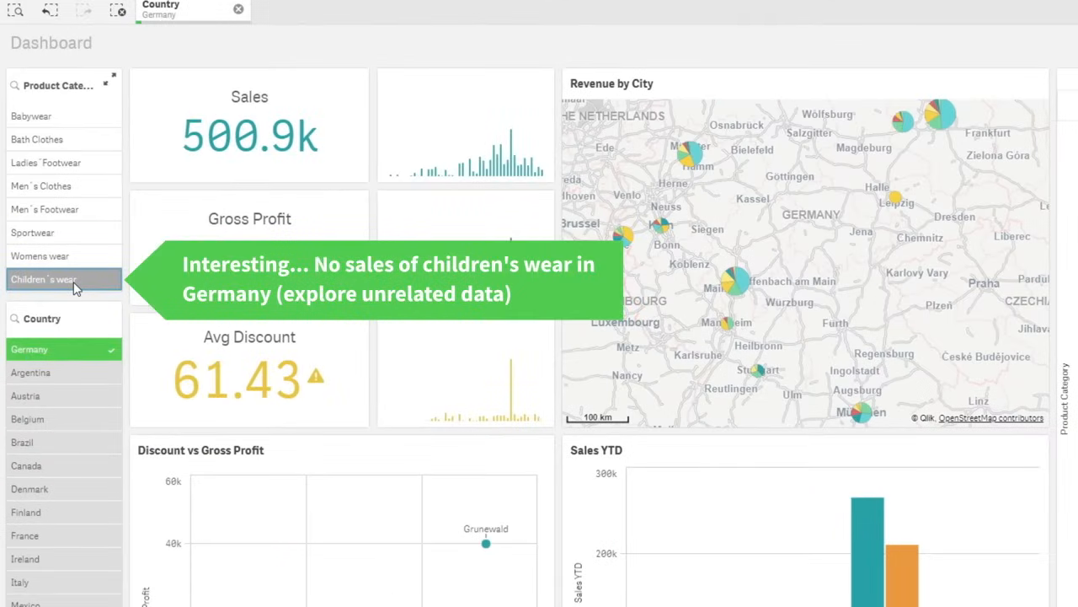
pyautogui.click(44, 280)
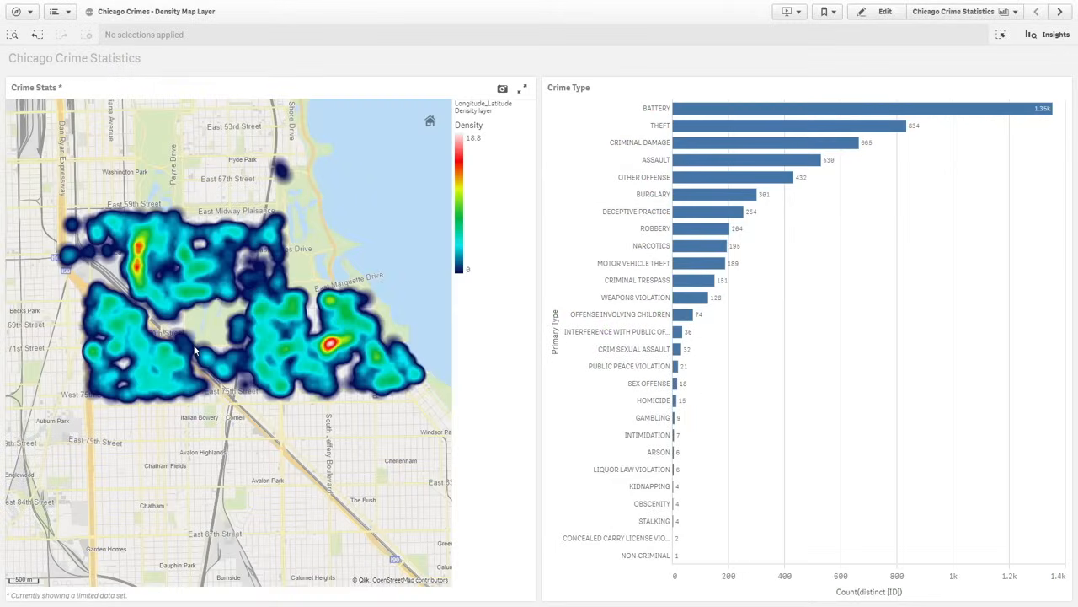
# Zoom the Chicago crime density map in to street level so individual hotspots separate.
pyautogui.scroll(3)
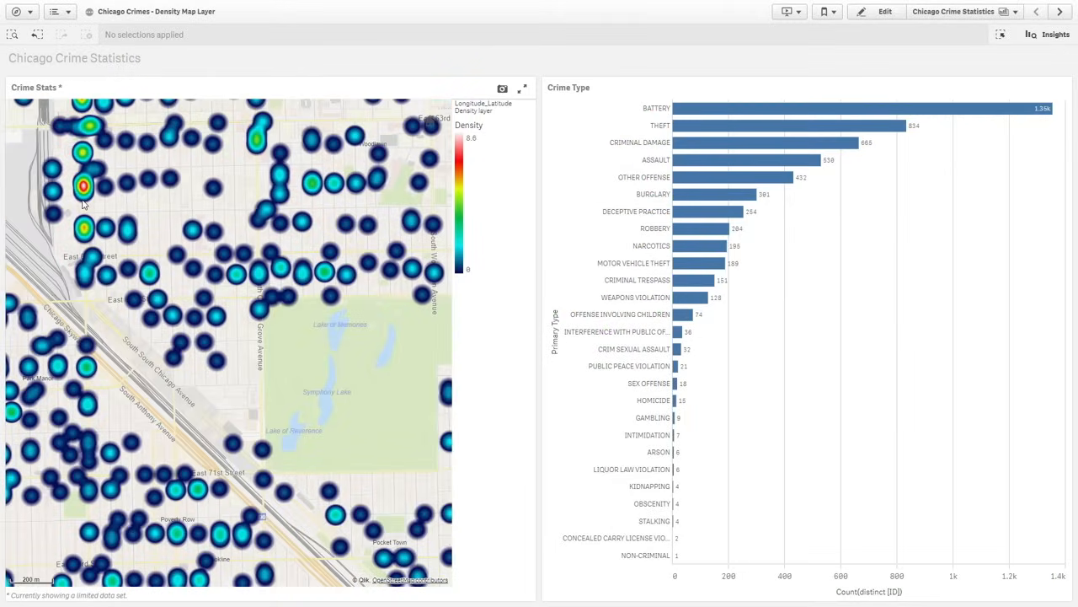